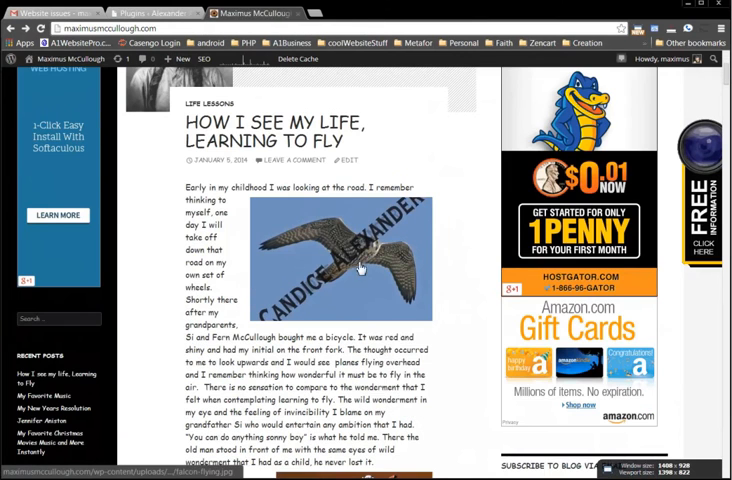
# Step: Go from the blog post into the WordPress admin dashboard
pyautogui.click(340, 256)
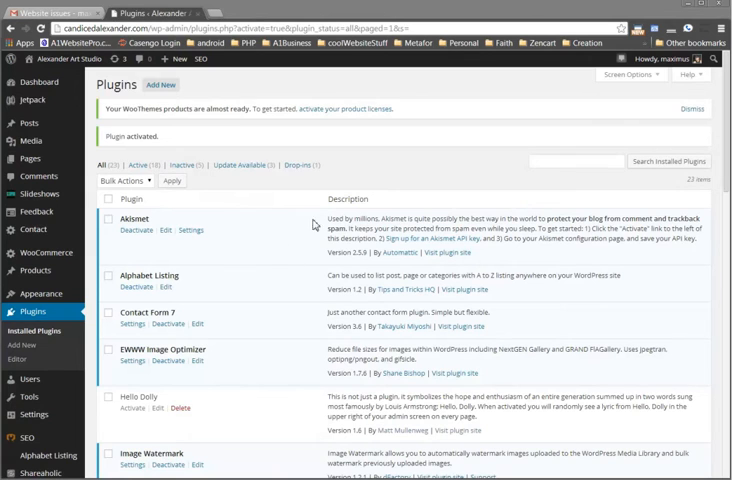
# Step: Locate Image Watermark in the installed plugins list and enter its Settings page
pyautogui.scroll(-3)
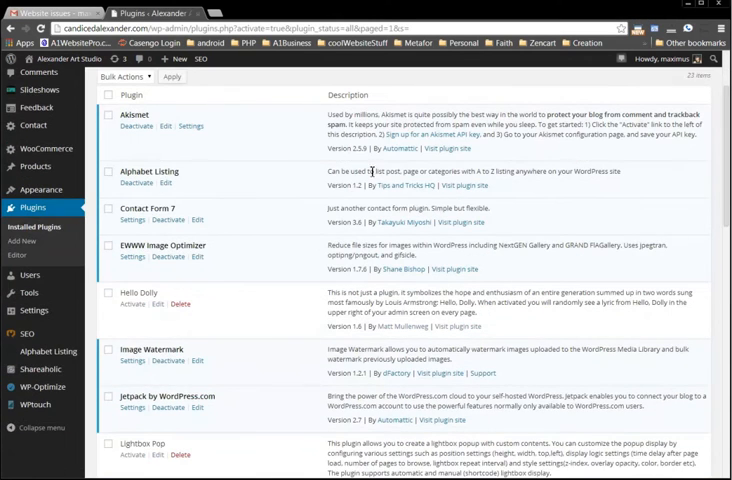
pyautogui.doubleClick(152, 348)
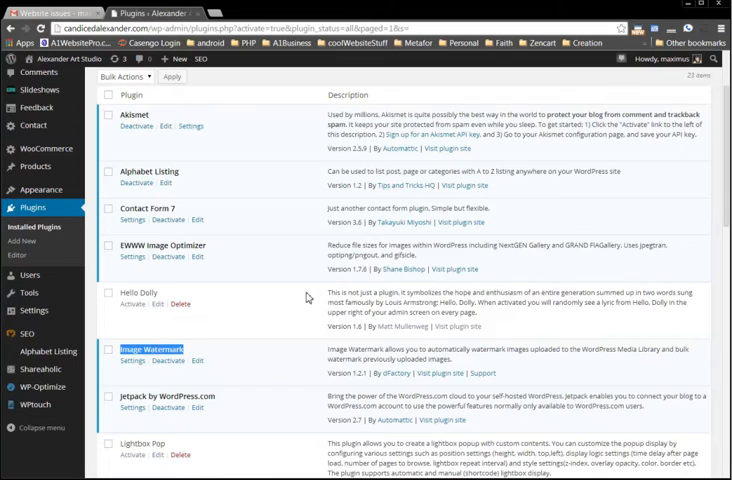
pyautogui.scroll(-3)
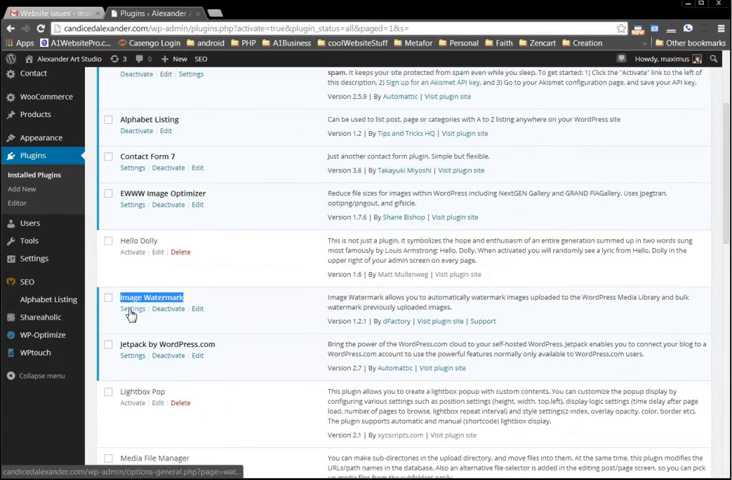
pyautogui.click(132, 322)
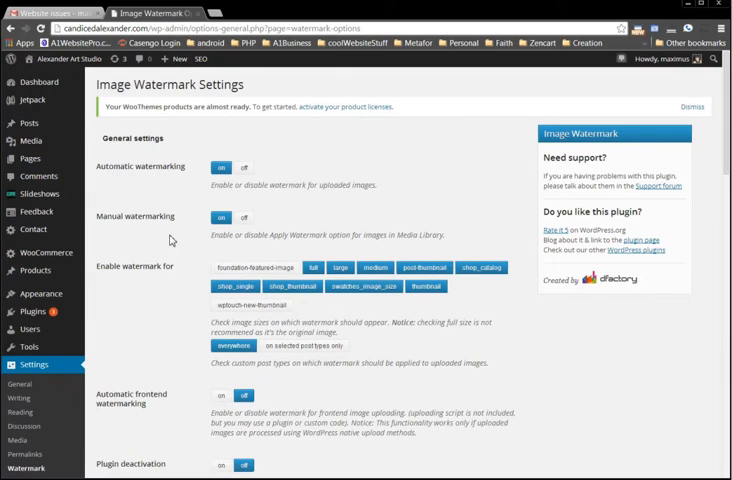
pyautogui.moveTo(166, 236)
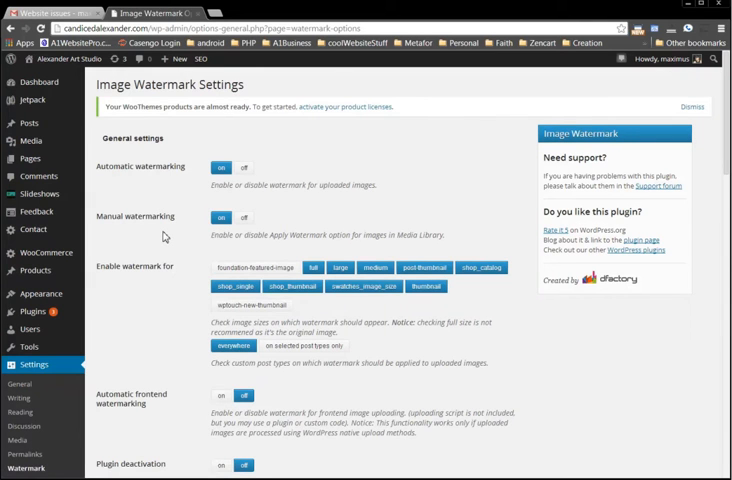
# Step: Enable watermarking for the extra thumbnail size under 'Enable watermark for'
pyautogui.scroll(-3)
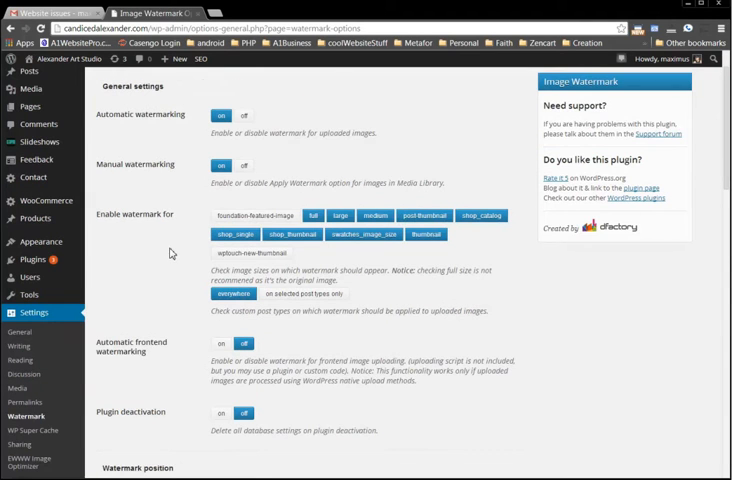
pyautogui.scroll(-3)
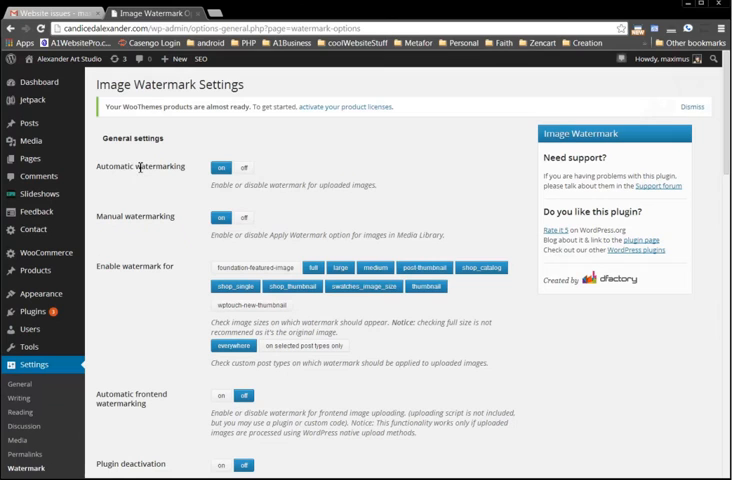
pyautogui.moveTo(208, 228)
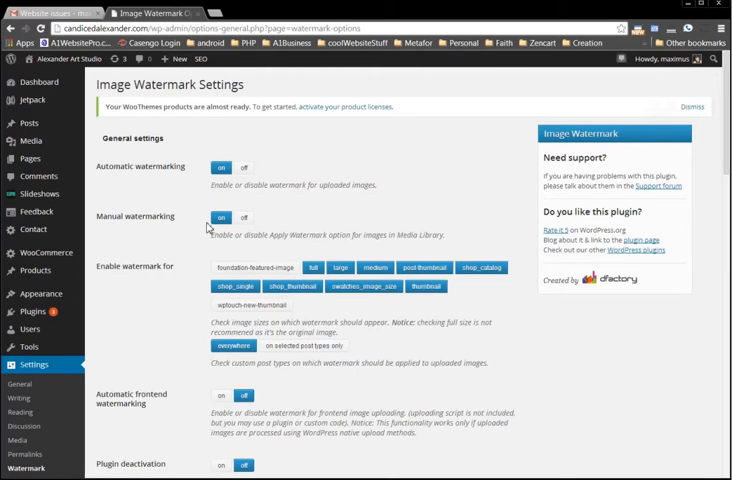
pyautogui.moveTo(148, 288)
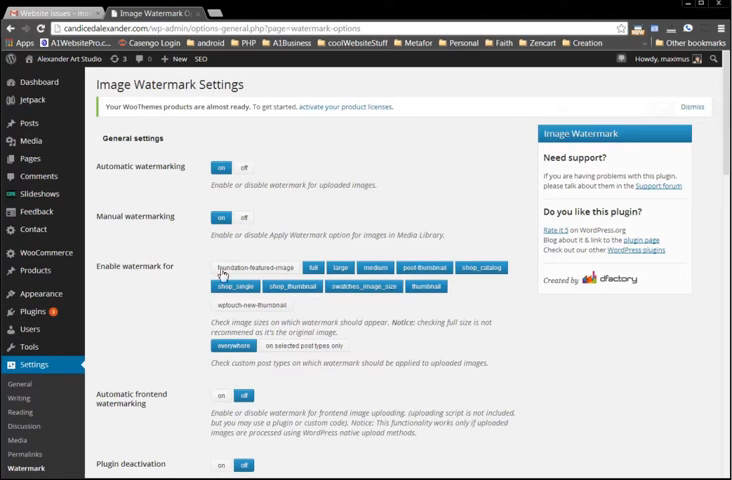
pyautogui.click(248, 304)
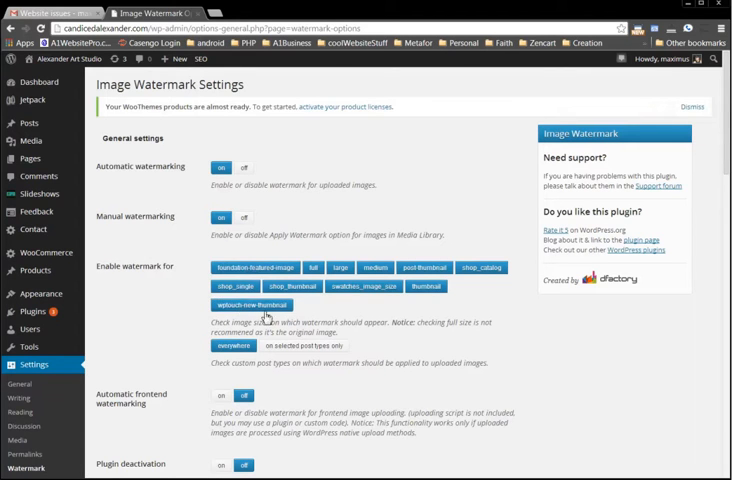
pyautogui.scroll(-3)
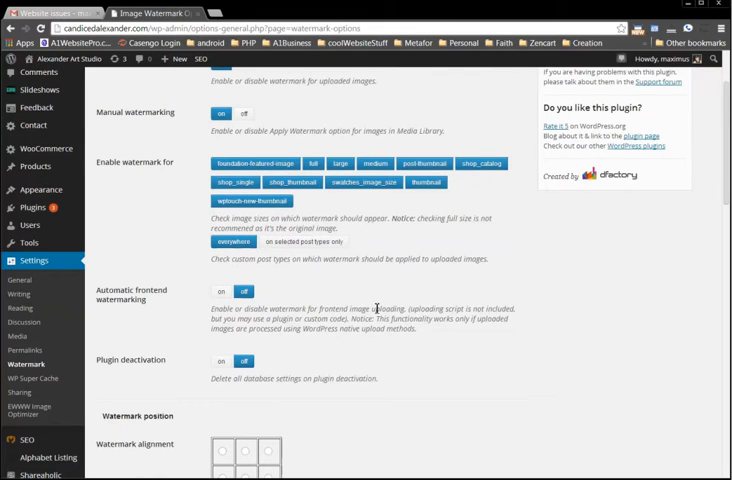
pyautogui.scroll(-3)
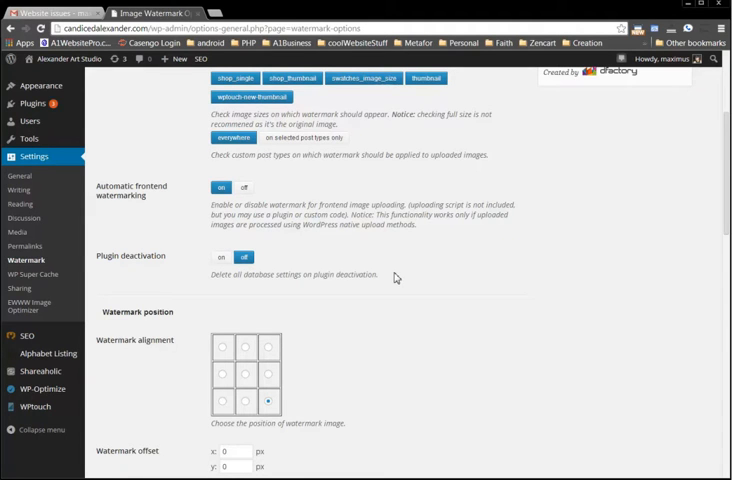
# Step: Set watermark alignment to the centre square with X/Y offsets left at zero
pyautogui.scroll(-3)
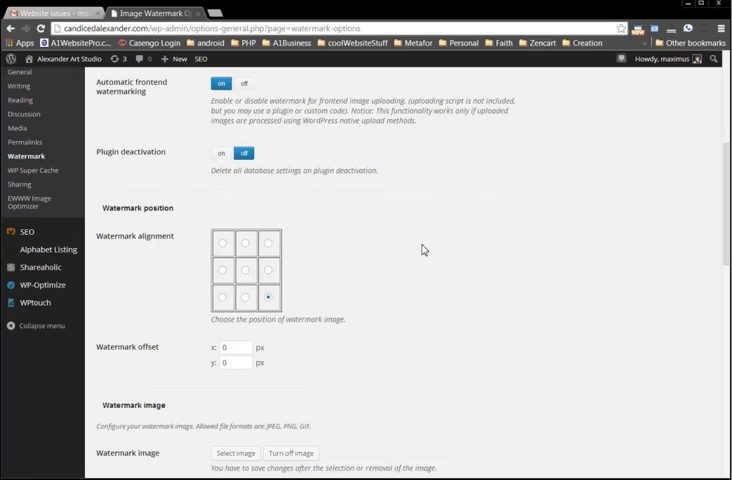
pyautogui.moveTo(420, 250)
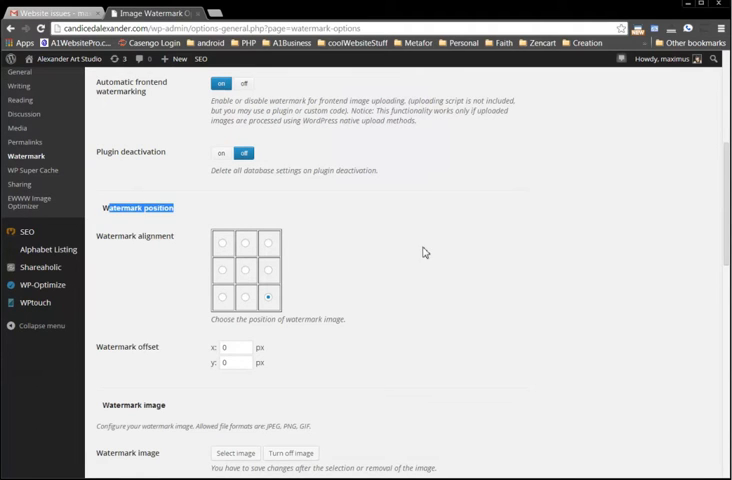
pyautogui.scroll(-3)
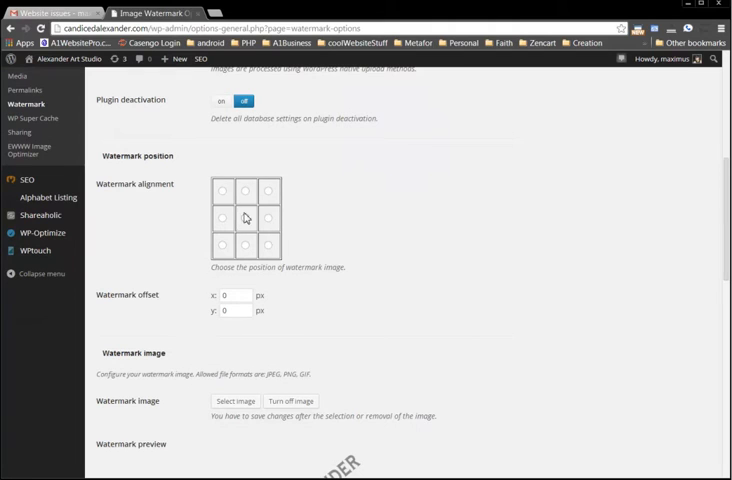
pyautogui.click(244, 216)
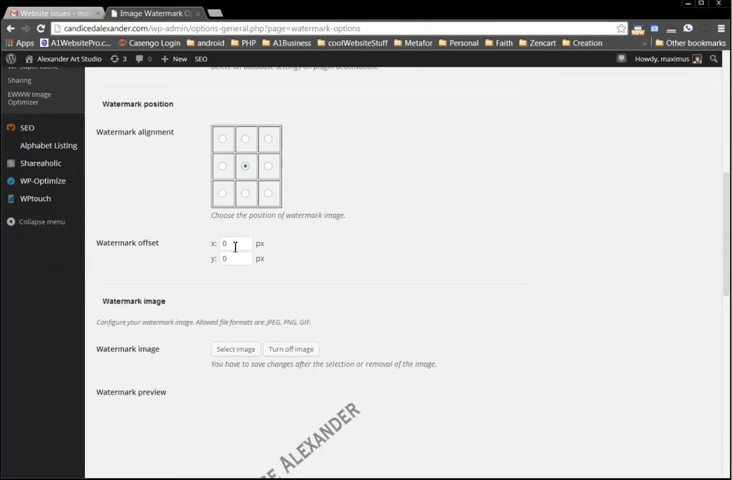
pyautogui.click(236, 244)
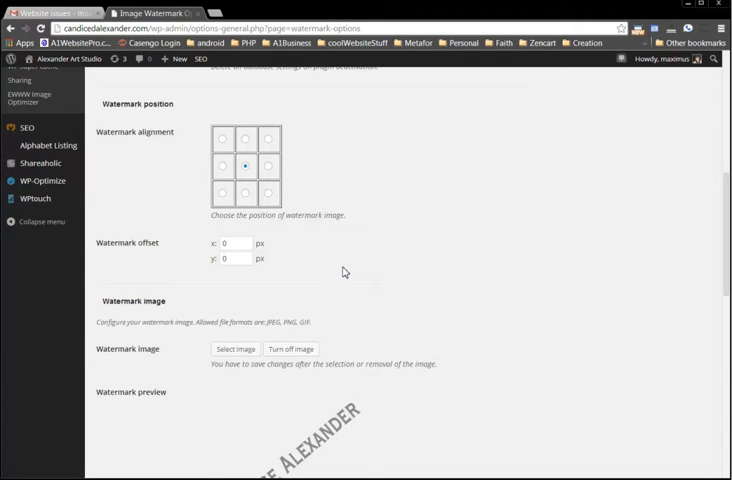
pyautogui.scroll(-3)
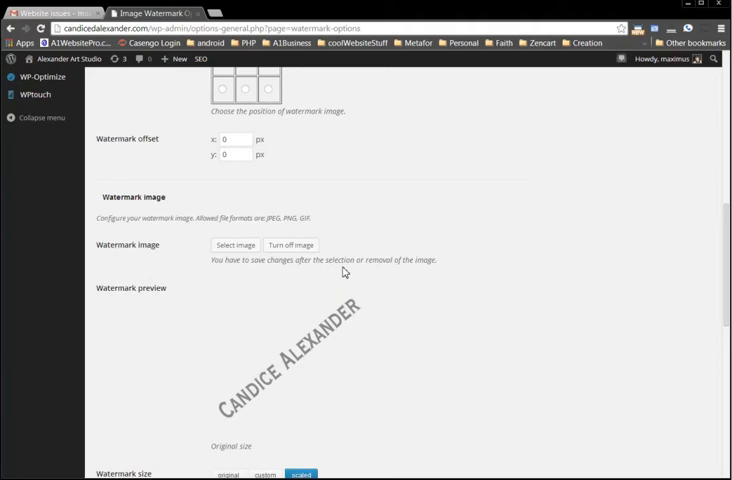
pyautogui.scroll(-3)
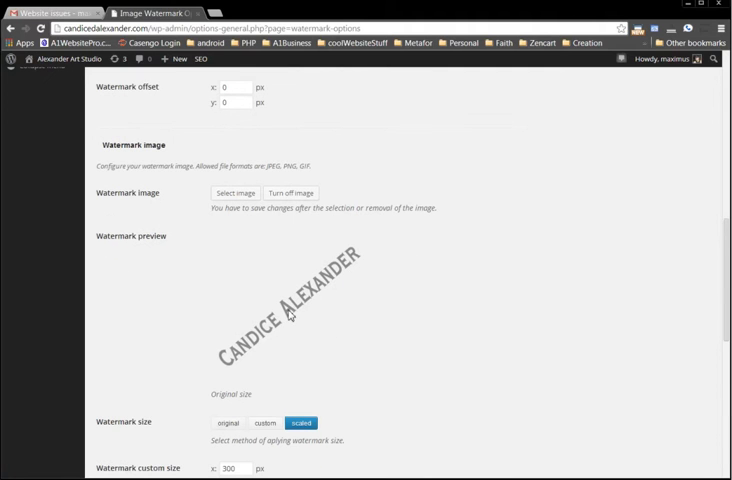
pyautogui.moveTo(242, 218)
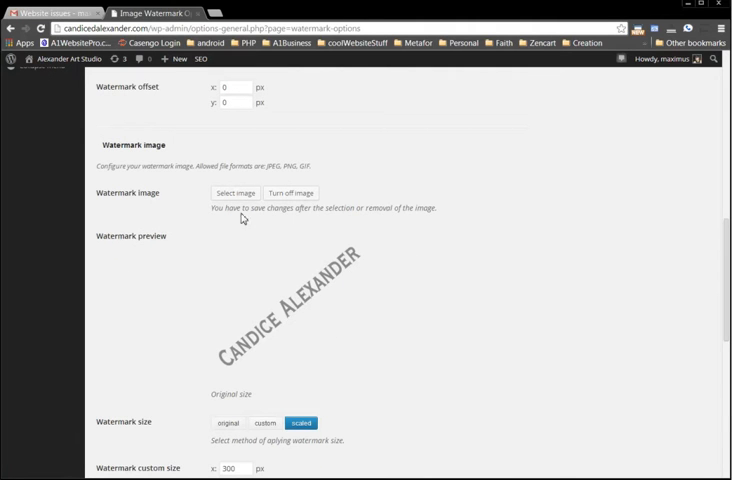
pyautogui.moveTo(676, 240)
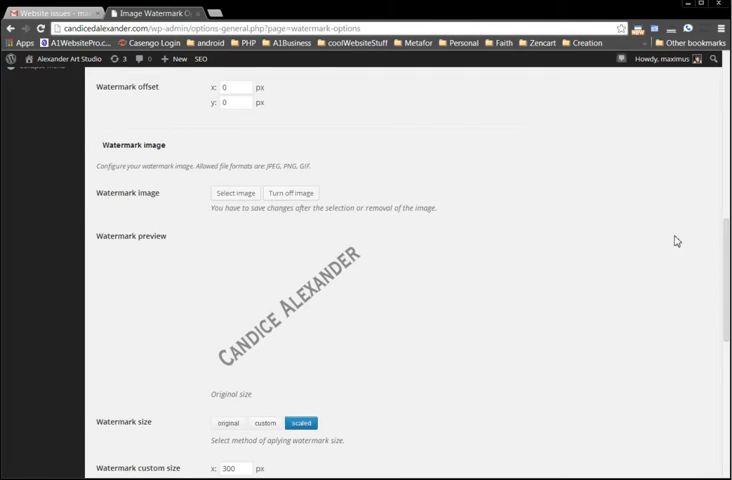
pyautogui.click(236, 192)
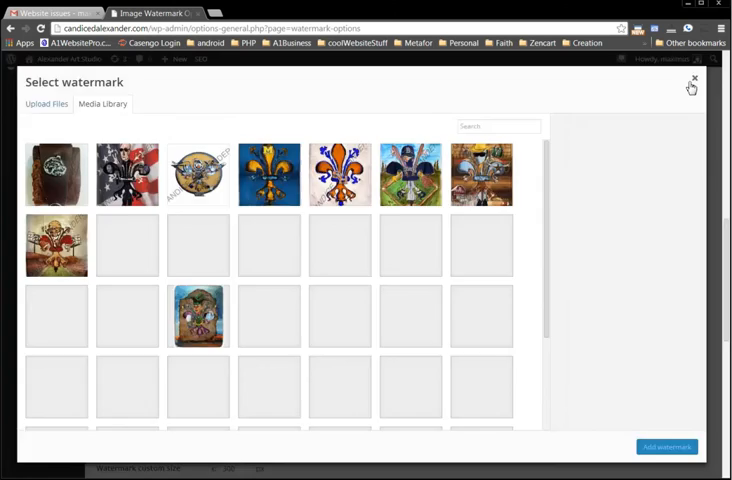
pyautogui.click(692, 84)
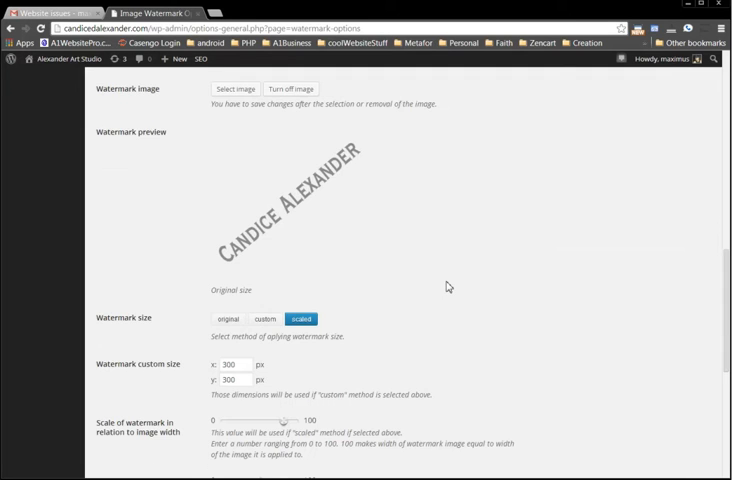
# Step: Keep watermark size as scaled and raise its scale relative to image width
pyautogui.scroll(-3)
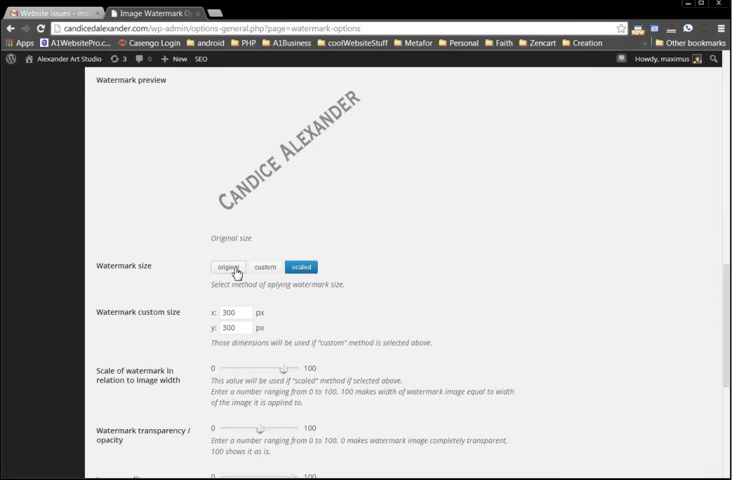
pyautogui.moveTo(228, 270)
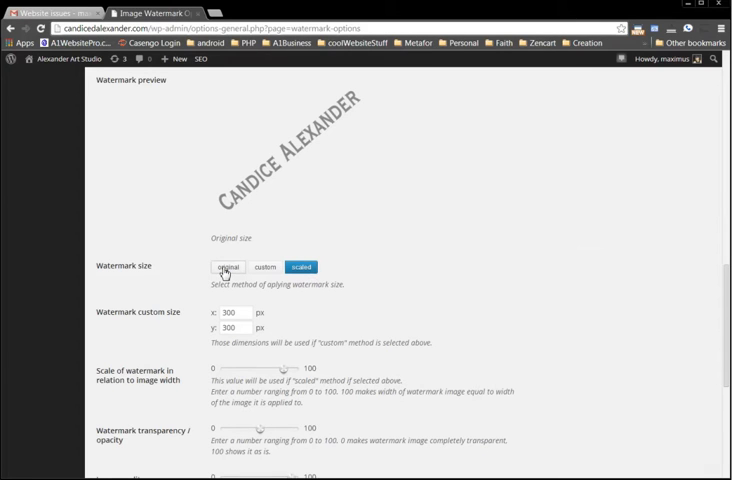
pyautogui.click(226, 268)
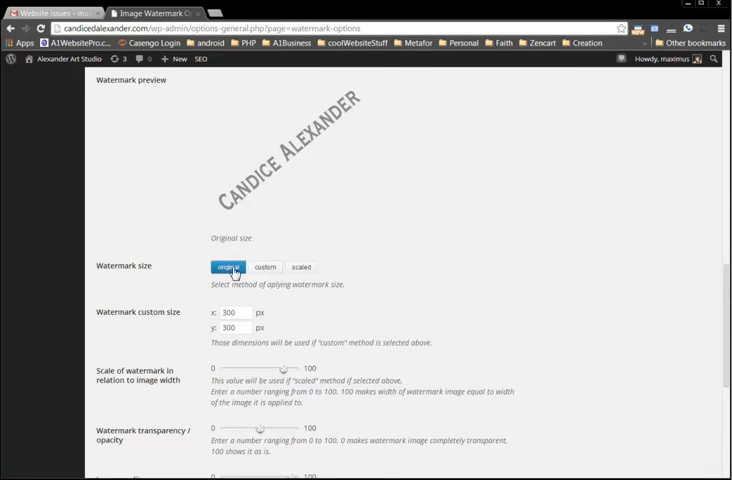
pyautogui.click(264, 266)
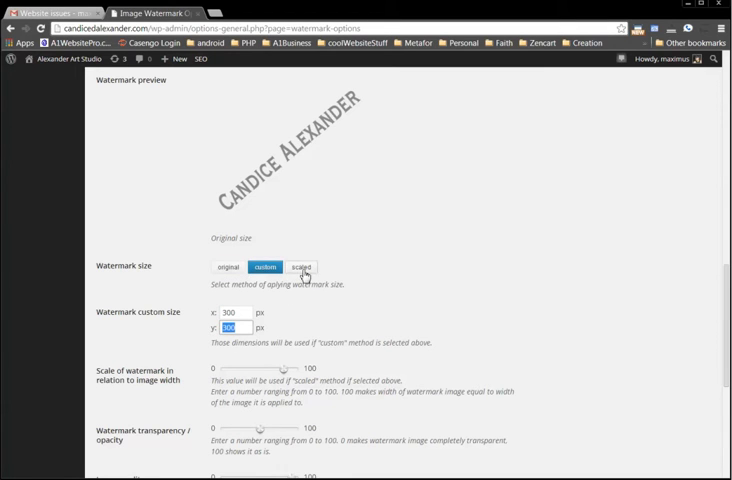
pyautogui.click(300, 268)
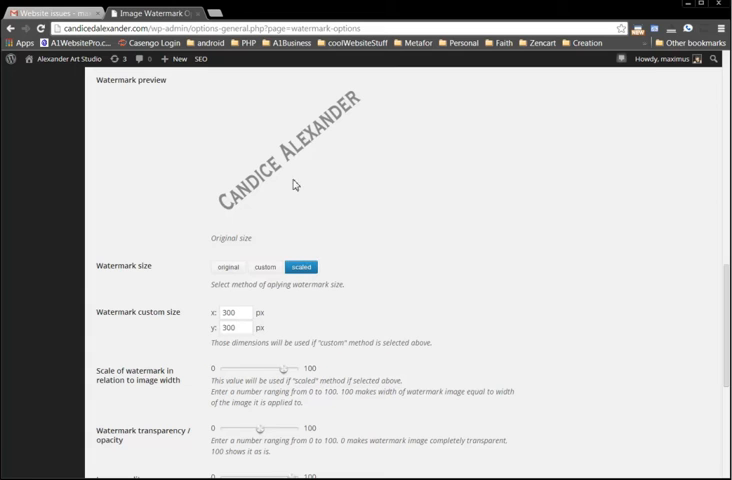
pyautogui.moveTo(430, 308)
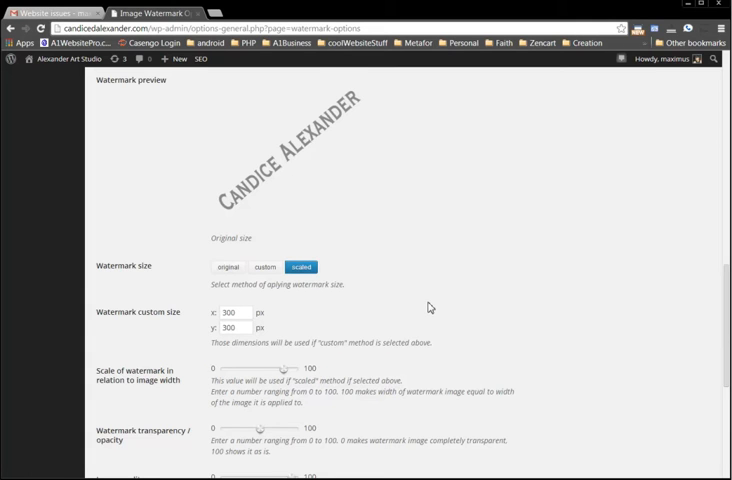
pyautogui.scroll(-3)
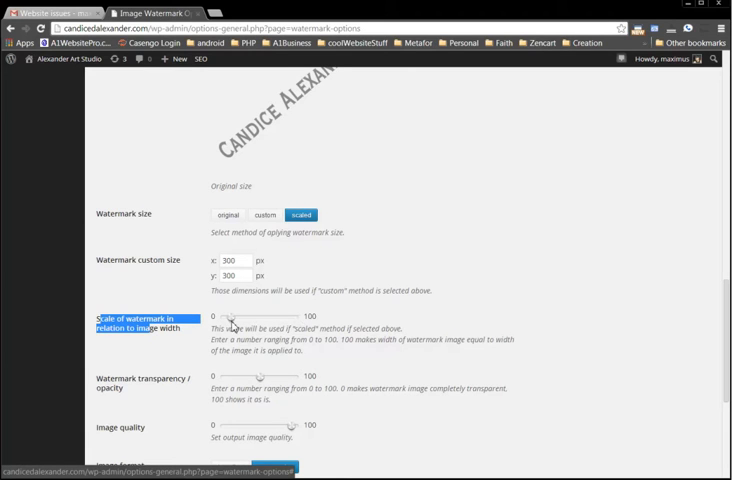
pyautogui.moveTo(232, 316); pyautogui.dragTo(290, 316)
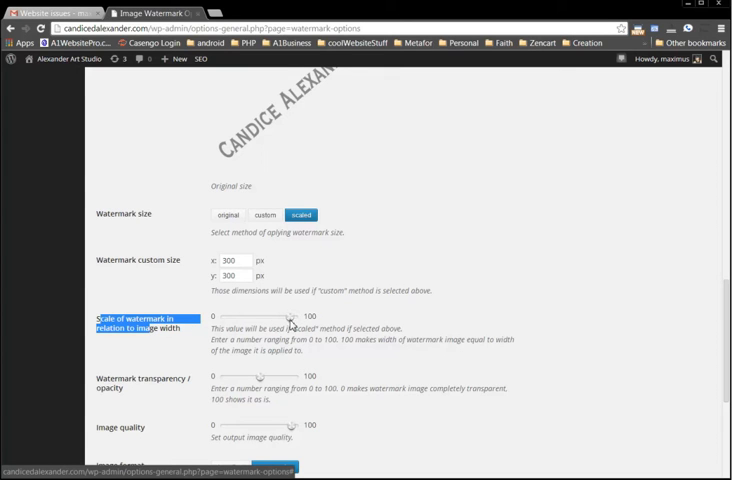
pyautogui.moveTo(290, 324)
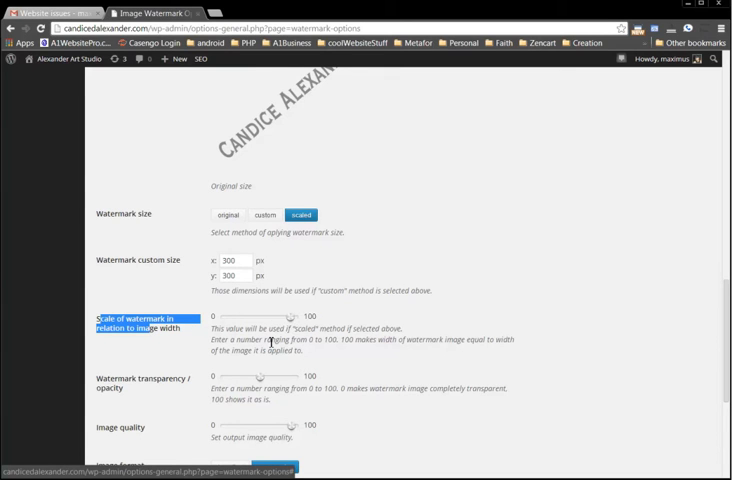
# Step: Review transparency, image quality and format settings down to image protection
pyautogui.scroll(-3)
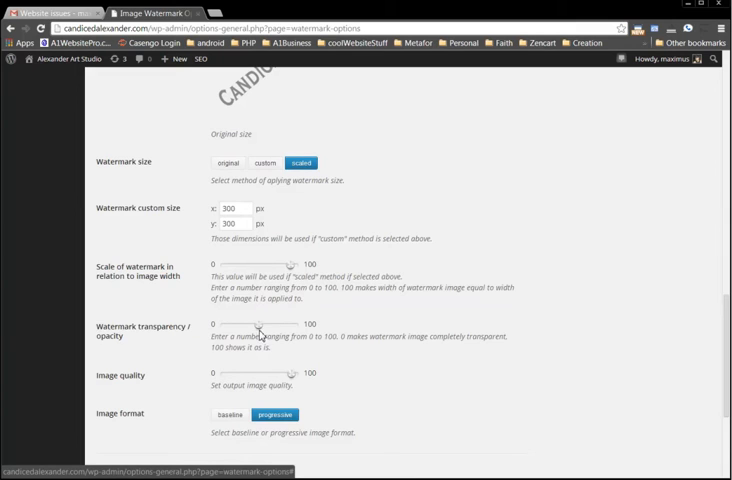
pyautogui.scroll(-3)
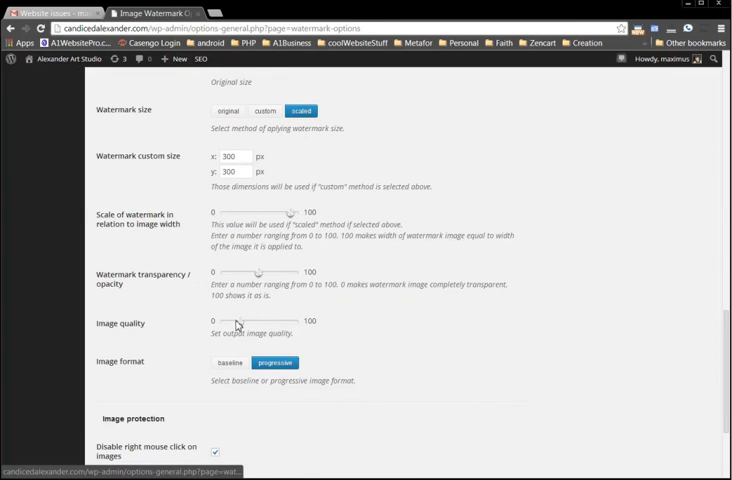
pyautogui.moveTo(256, 324)
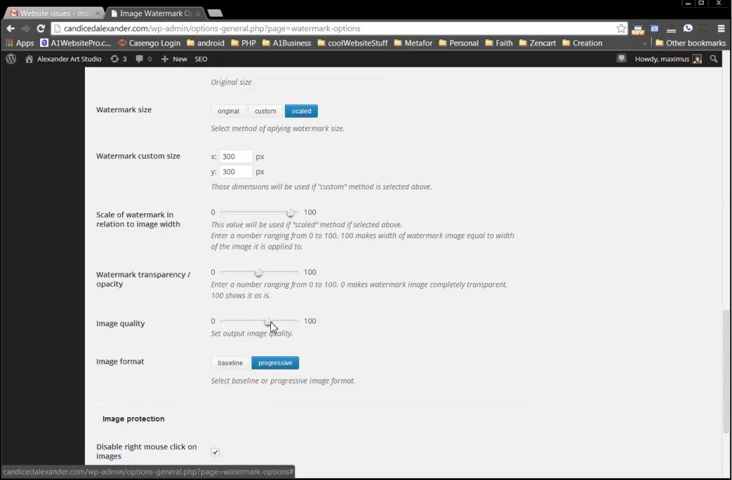
pyautogui.moveTo(290, 328)
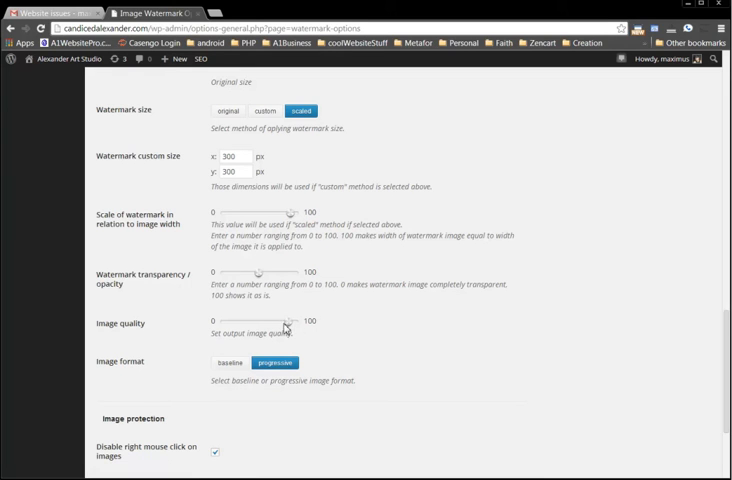
pyautogui.scroll(-3)
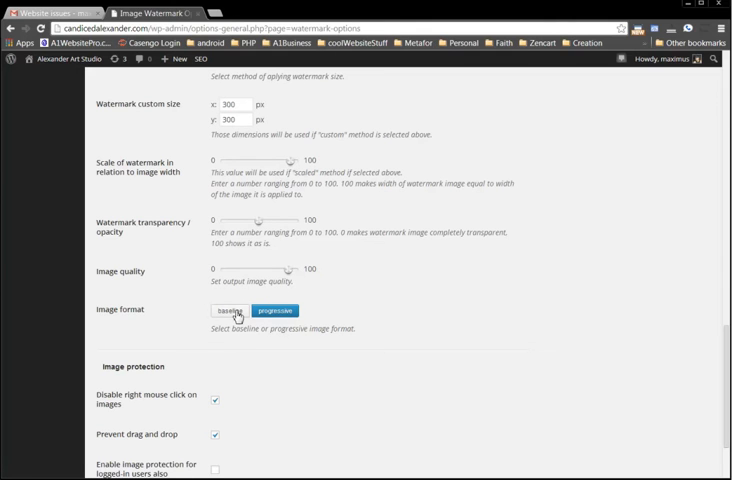
# Step: Disable image protection for logged-in users and save the Image Watermark settings
pyautogui.scroll(-3)
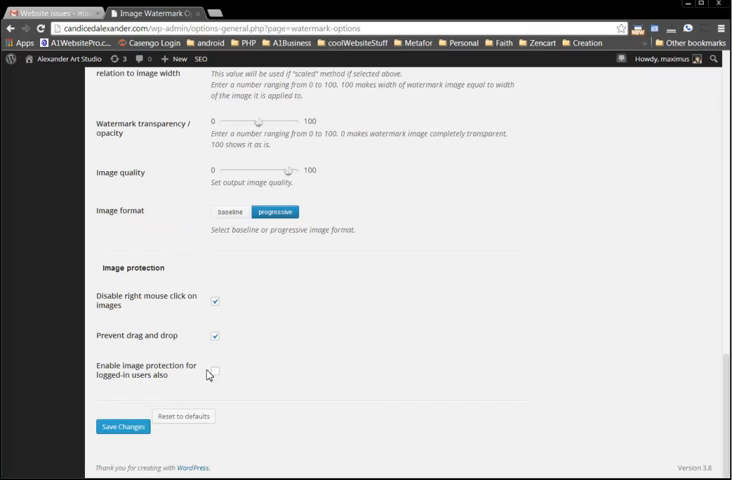
pyautogui.moveTo(210, 374)
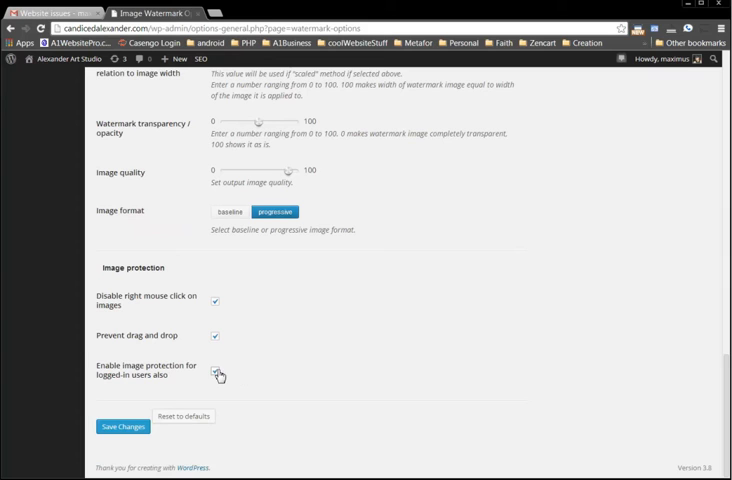
pyautogui.click(216, 372)
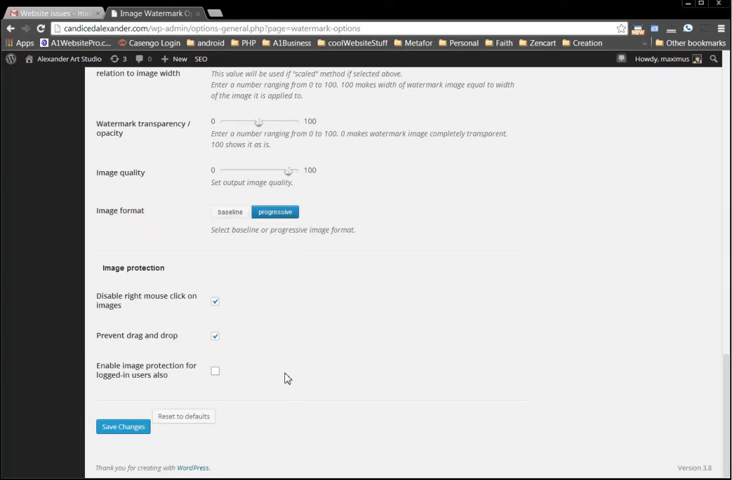
pyautogui.moveTo(262, 380)
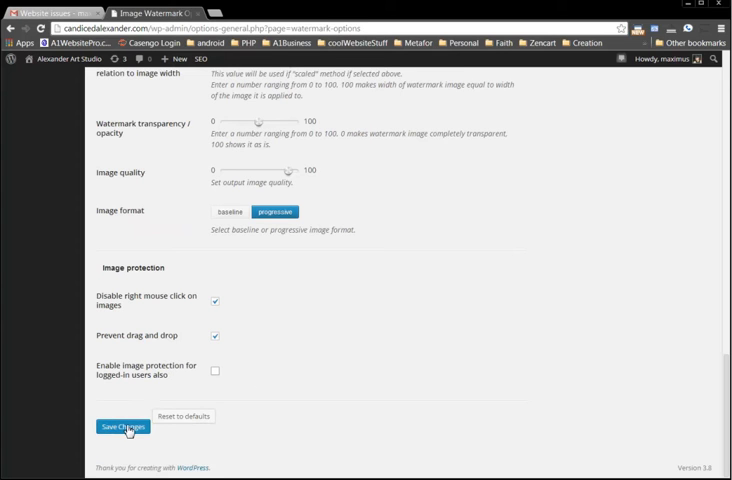
pyautogui.click(124, 428)
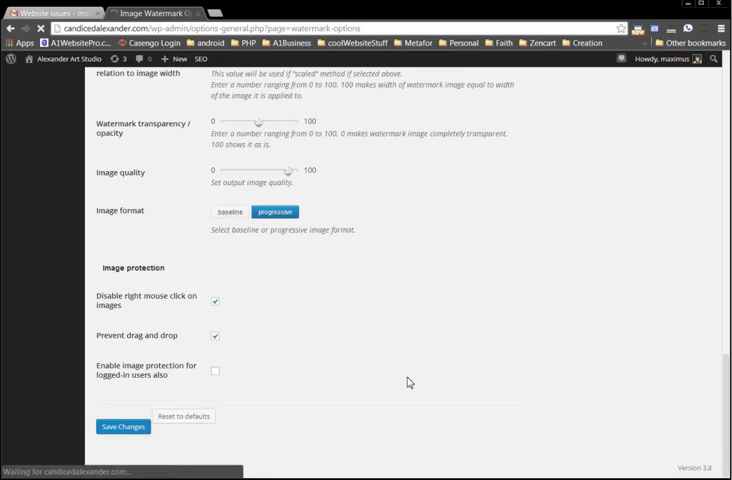
# Step: Finish saving and go to Media > Add New to upload babygirl.PNG
pyautogui.click(124, 428)
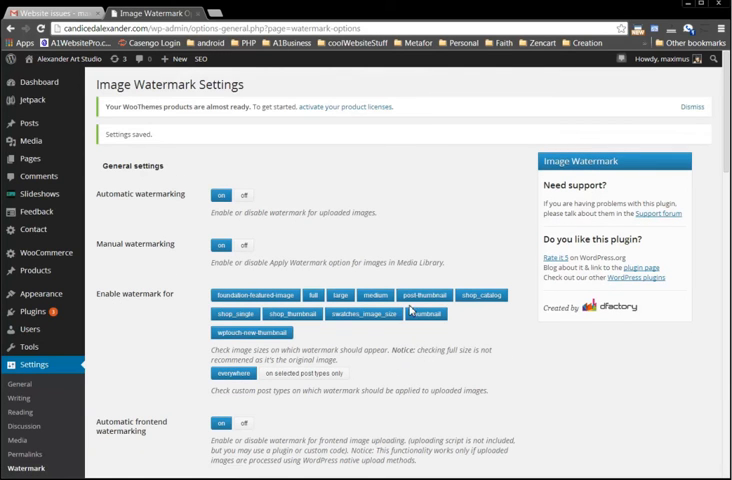
pyautogui.moveTo(32, 140)
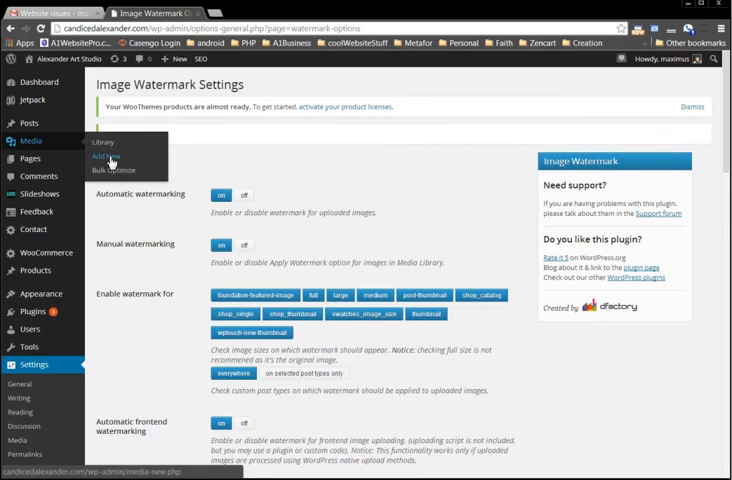
pyautogui.click(104, 156)
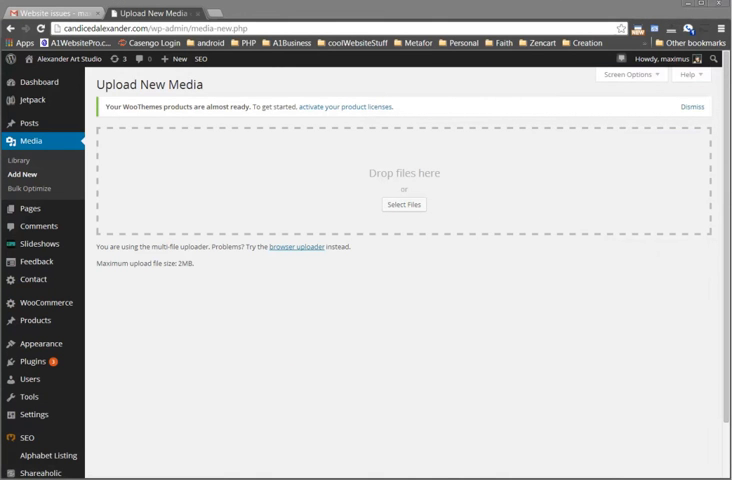
pyautogui.moveTo(640, 252)
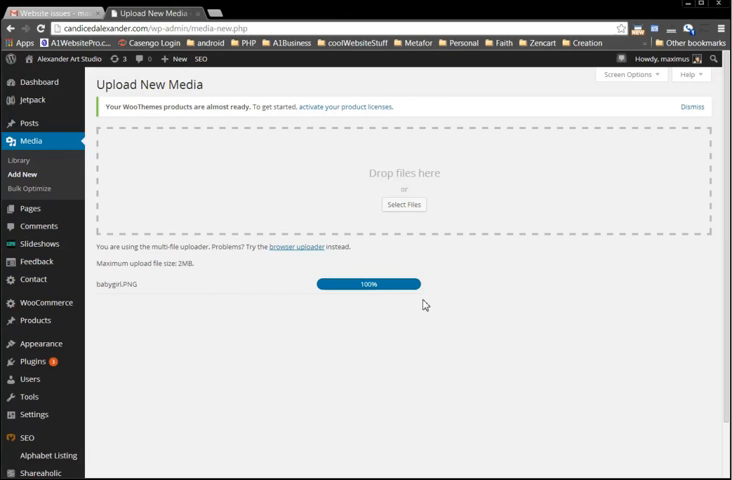
pyautogui.moveTo(428, 344)
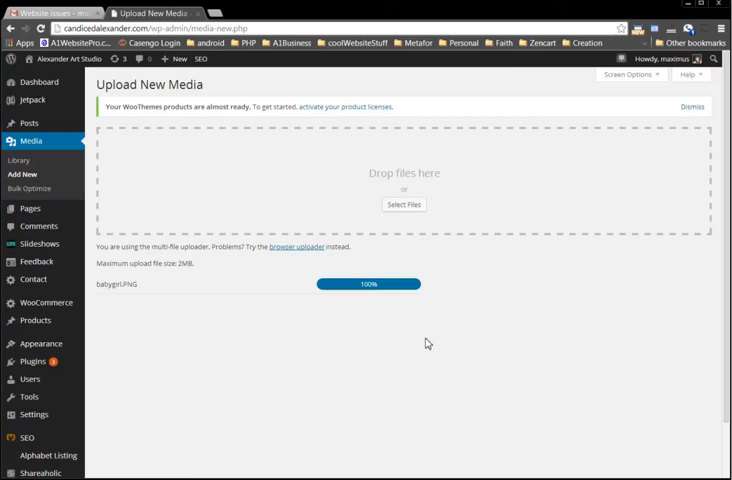
pyautogui.moveTo(320, 338)
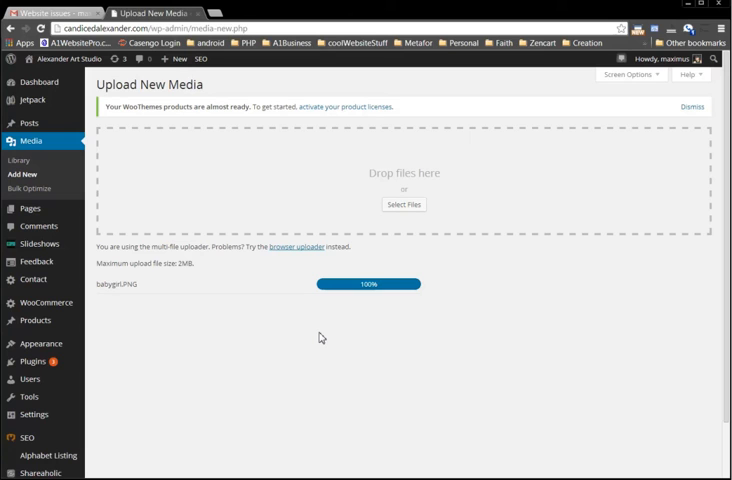
pyautogui.moveTo(504, 332)
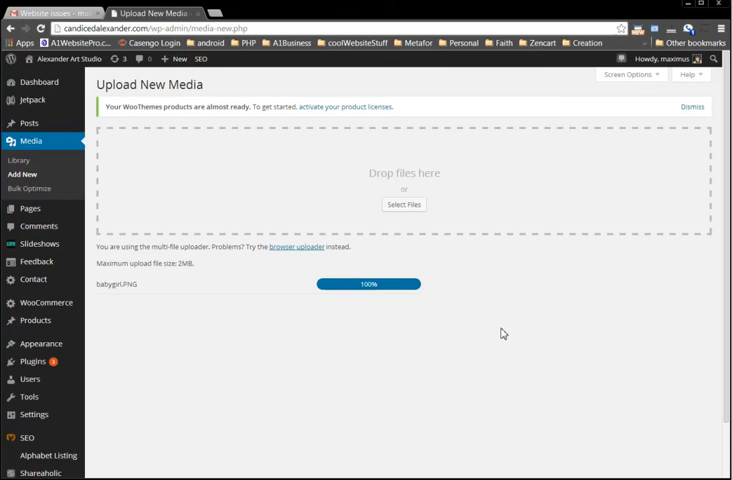
pyautogui.moveTo(32, 280)
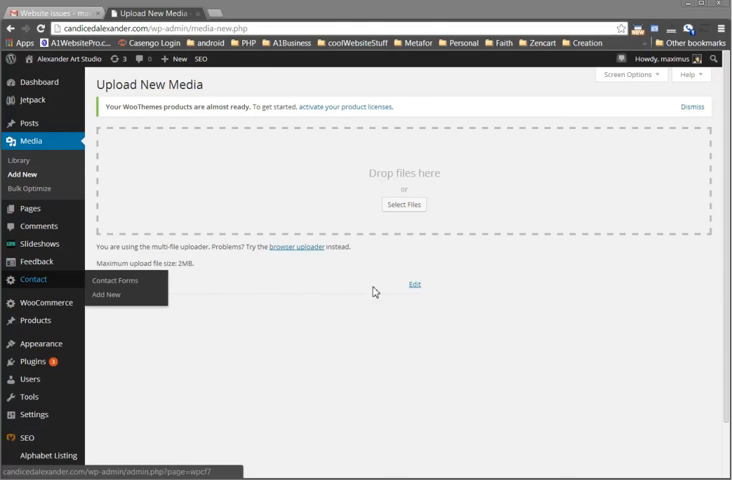
# Step: View the uploaded babygirl photo's edit page, then return to the Media Library
pyautogui.click(414, 284)
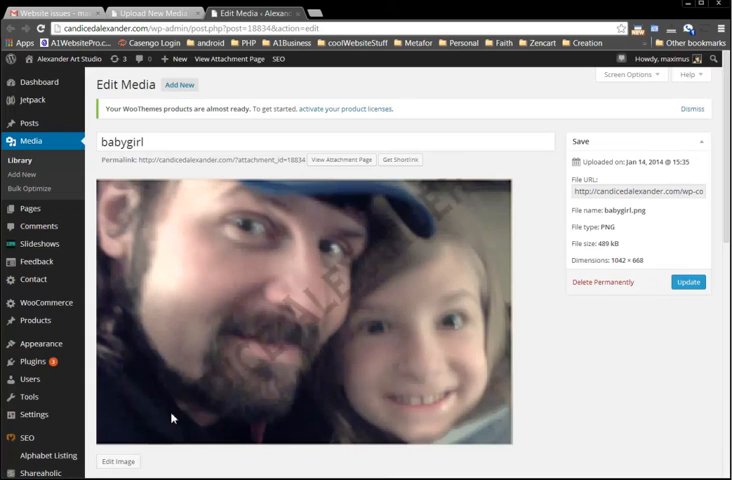
pyautogui.moveTo(394, 270)
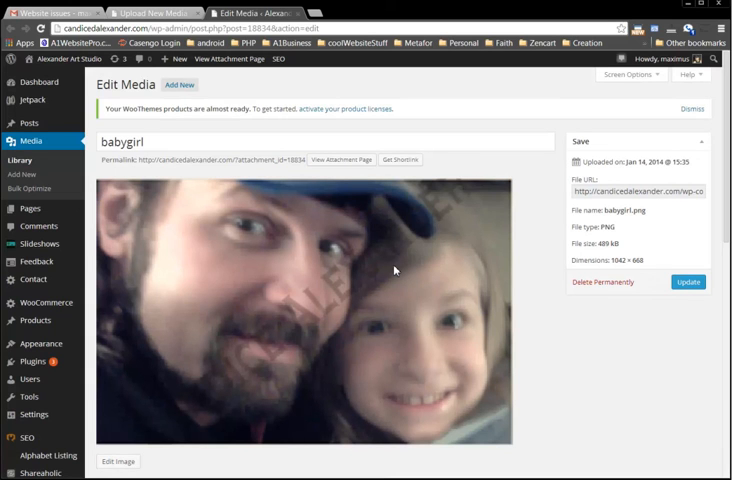
pyautogui.moveTo(550, 378)
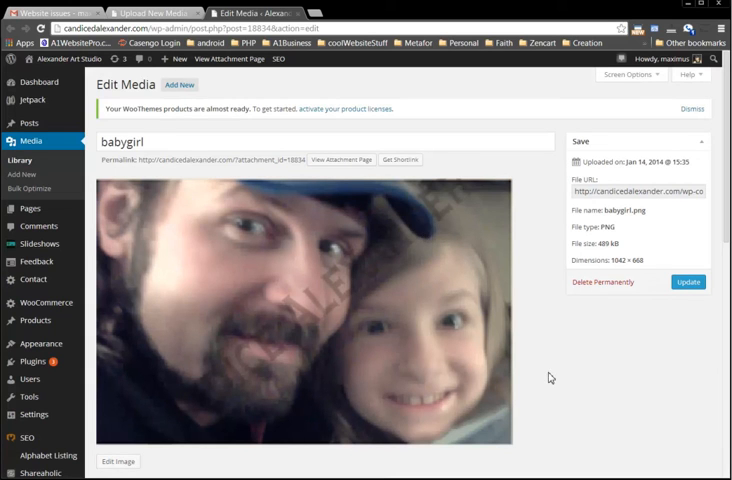
pyautogui.moveTo(96, 180)
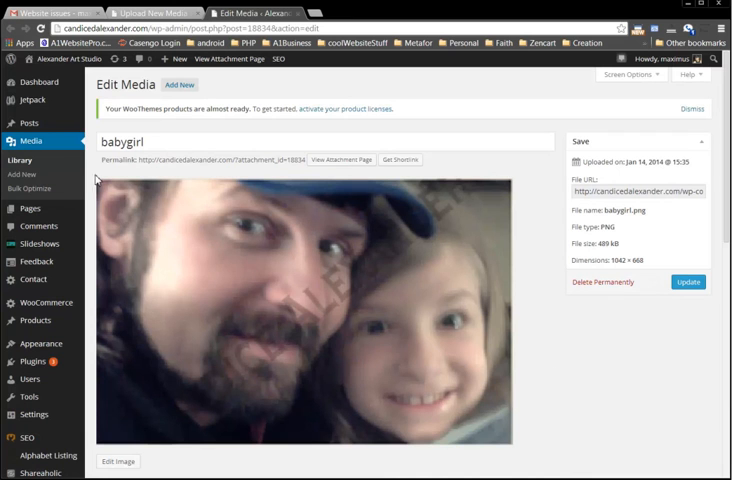
pyautogui.click(20, 160)
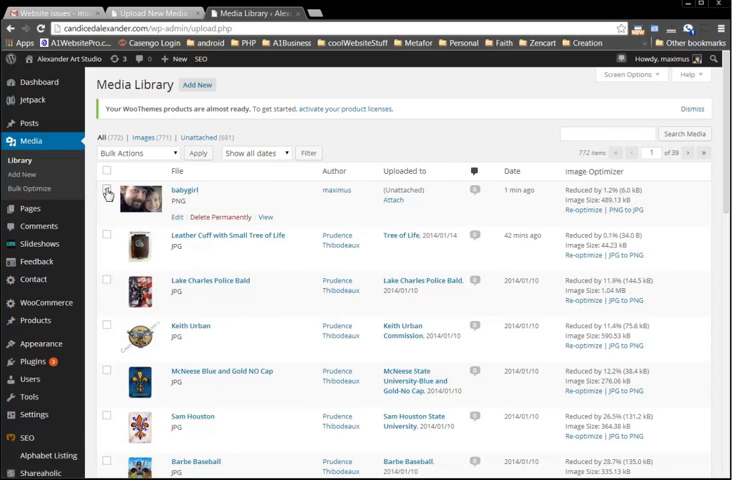
# Step: Select the babygirl image and run the 'Apply watermark' bulk action on it
pyautogui.click(136, 152)
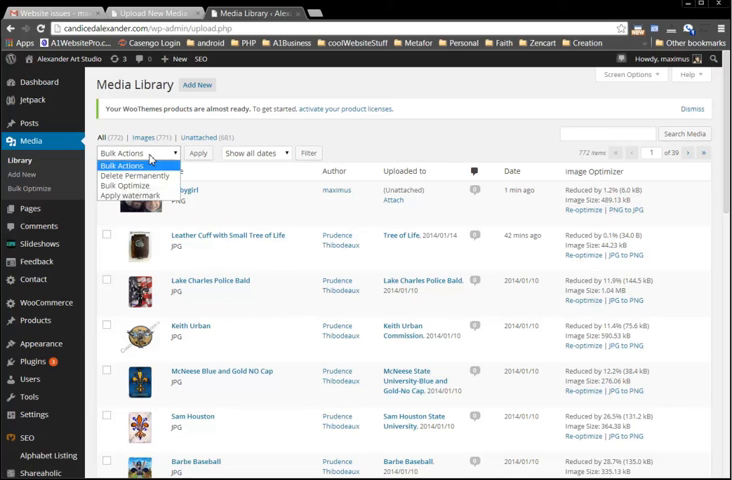
pyautogui.click(144, 196)
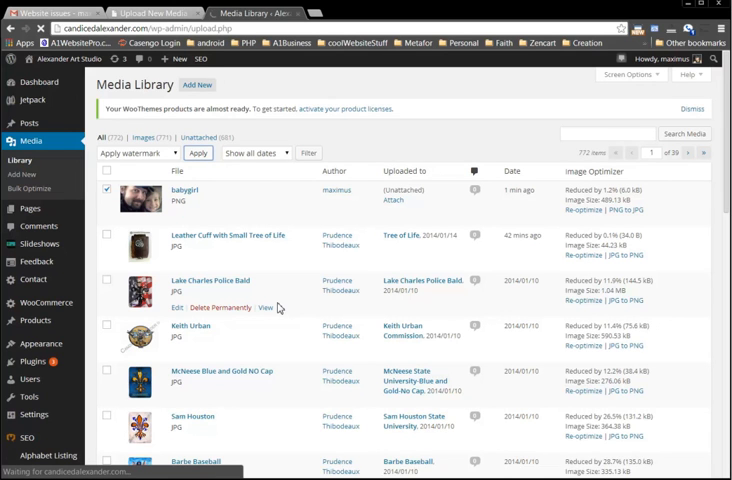
pyautogui.moveTo(278, 308)
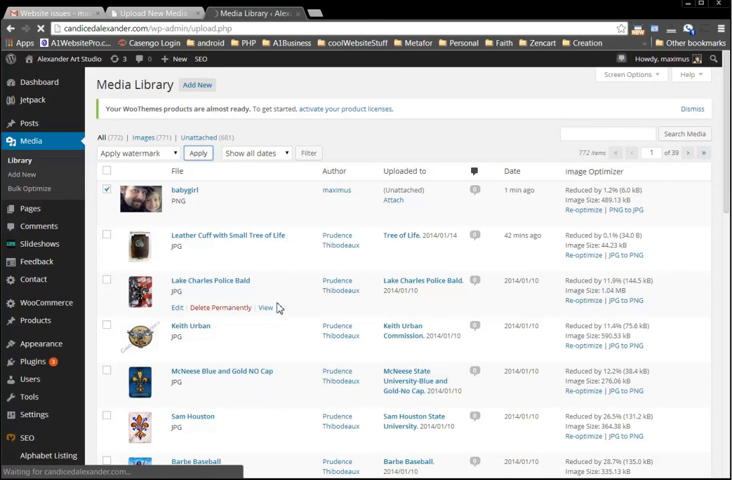
pyautogui.click(198, 152)
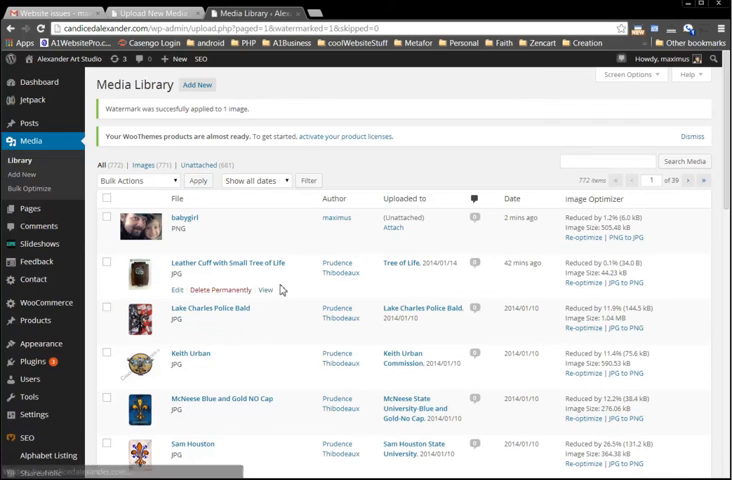